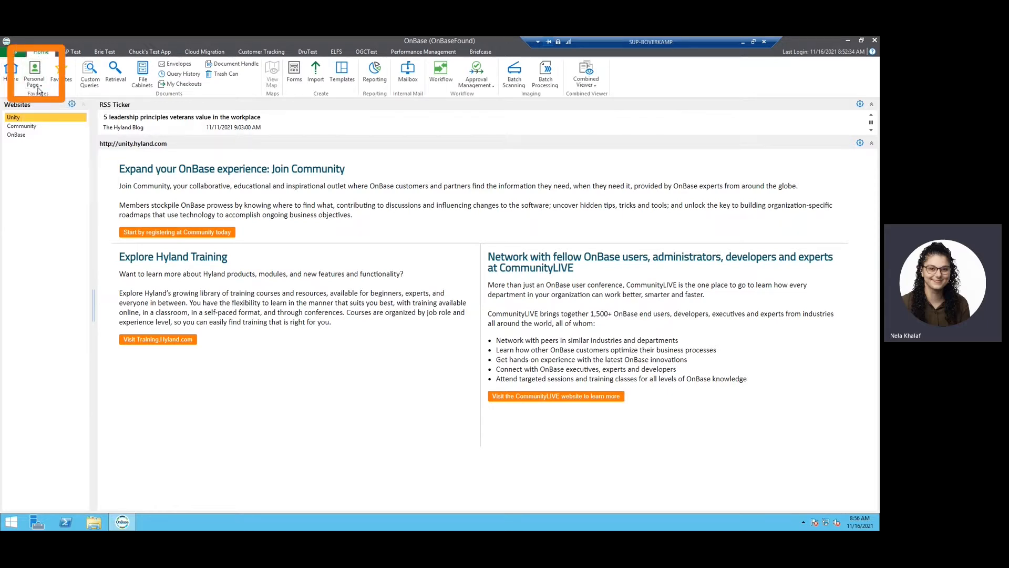
# - Show the Personal Page with its Test Group tiles and empty My Tiles area
pyautogui.click(33, 70)
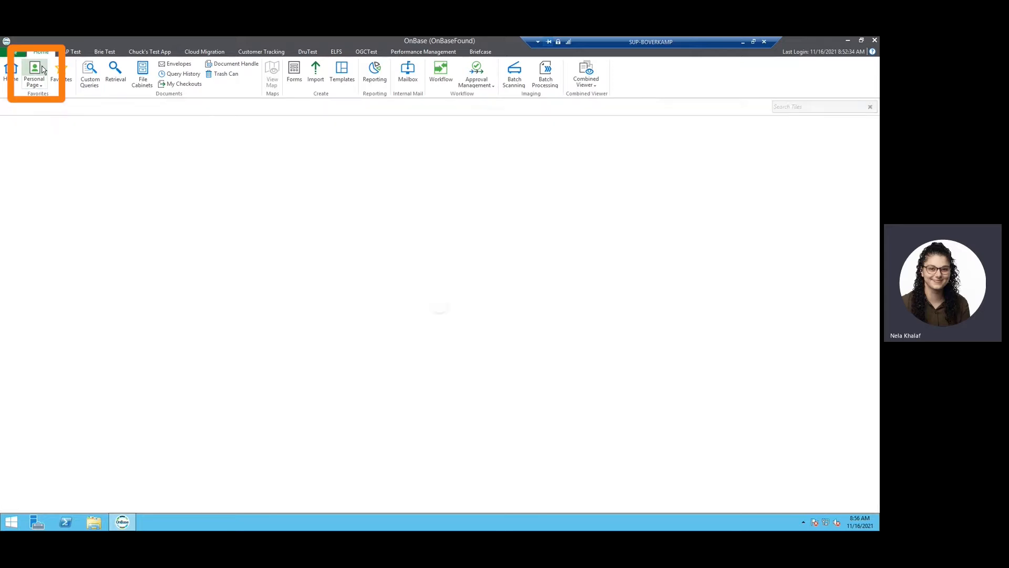
pyautogui.click(10, 72)
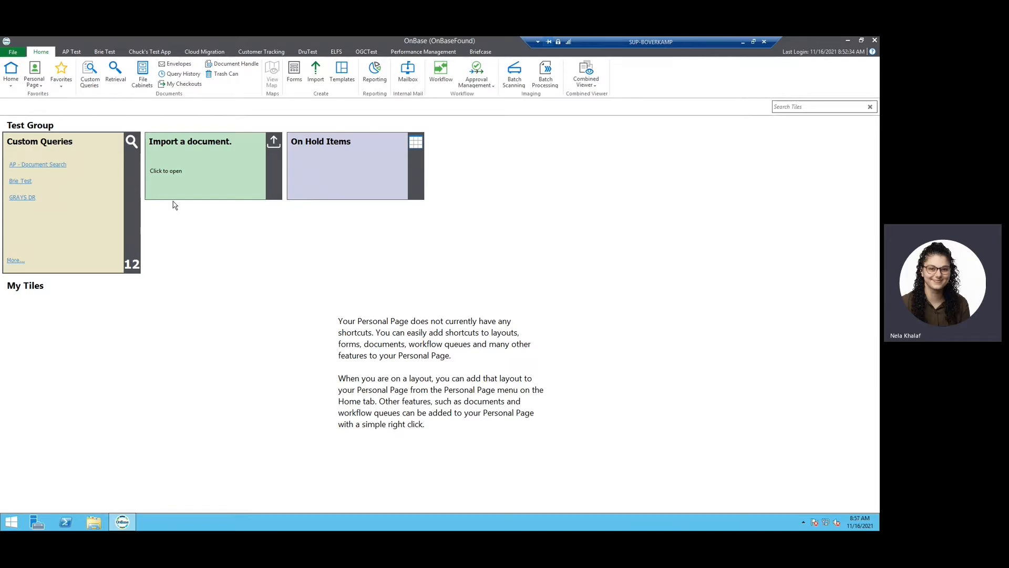
pyautogui.moveTo(73, 271)
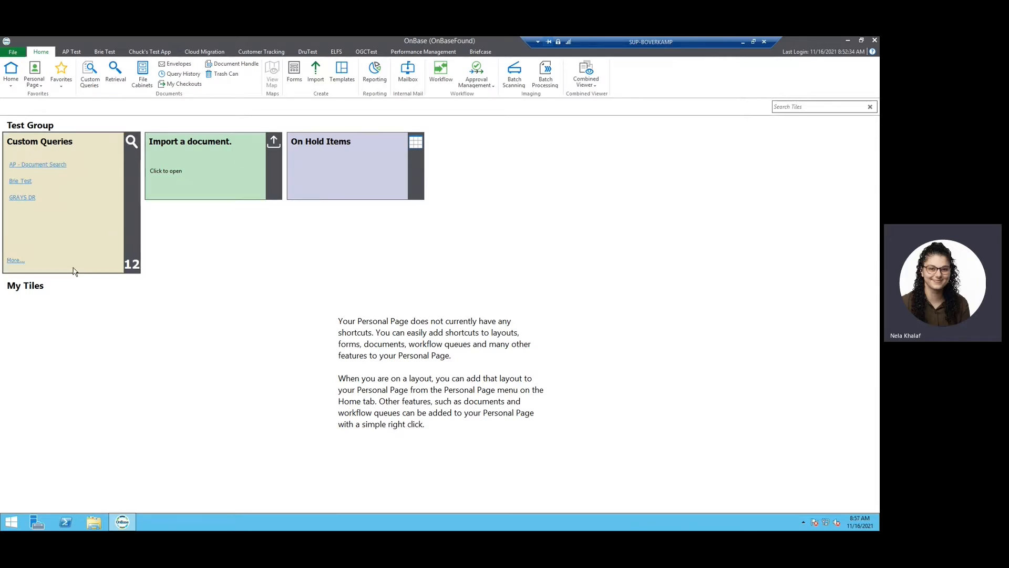
pyautogui.moveTo(53, 149)
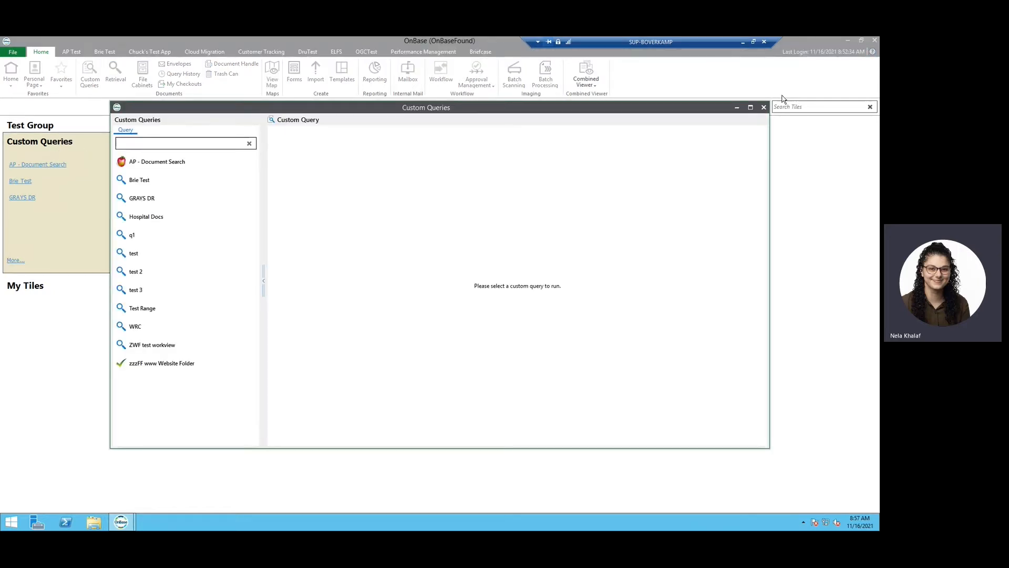
pyautogui.click(763, 107)
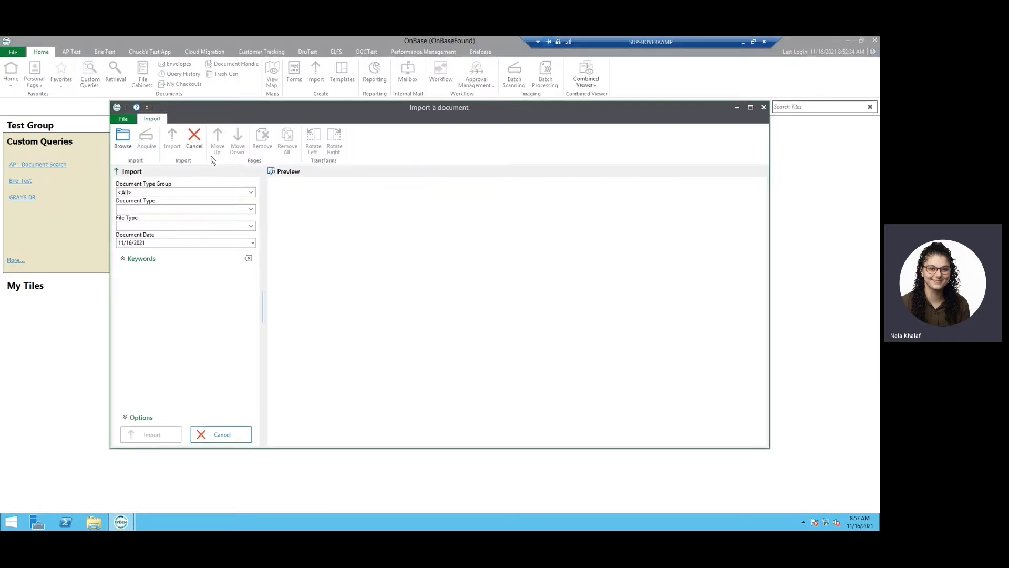
pyautogui.moveTo(487, 132)
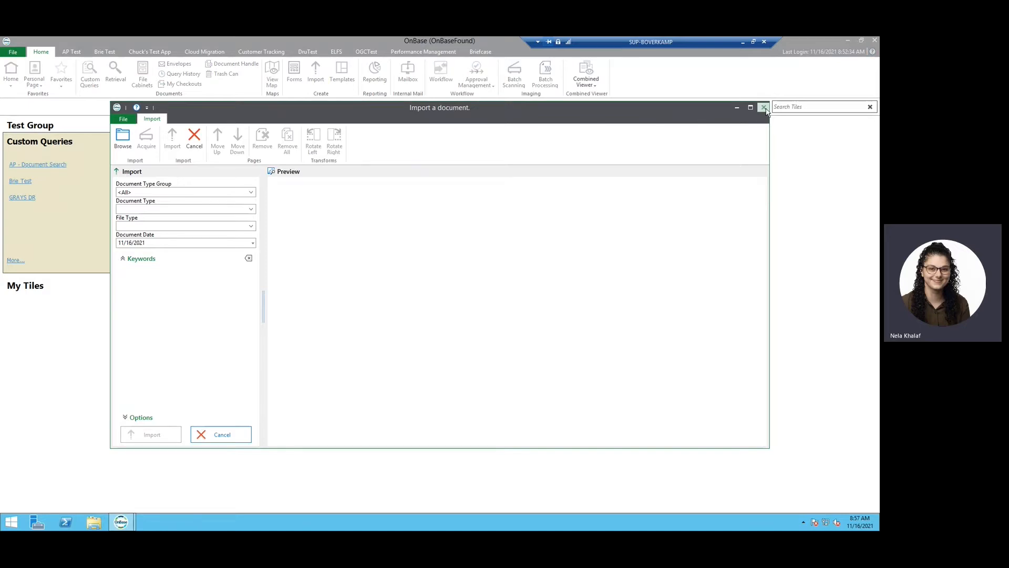
pyautogui.click(763, 107)
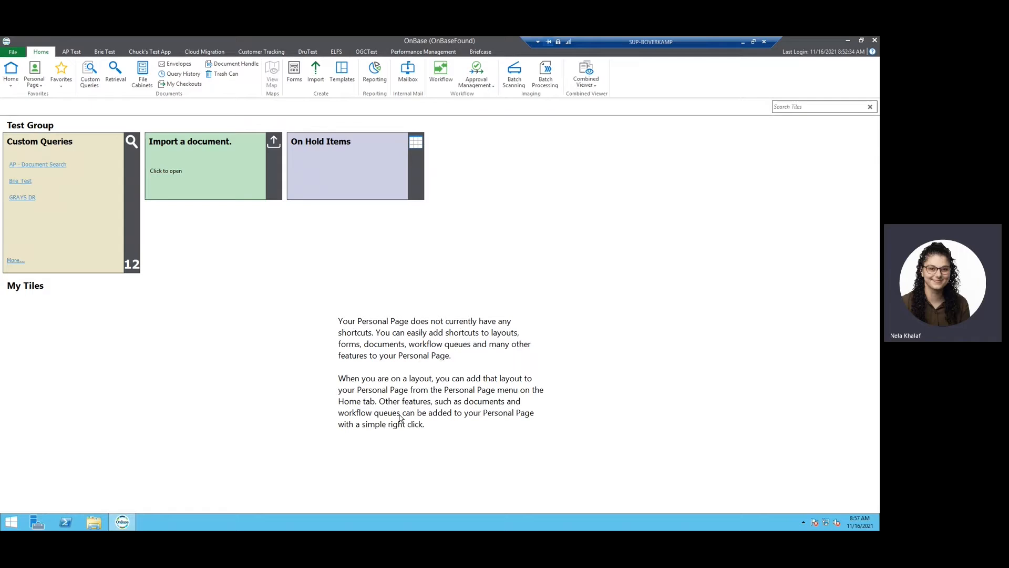
pyautogui.moveTo(495, 335)
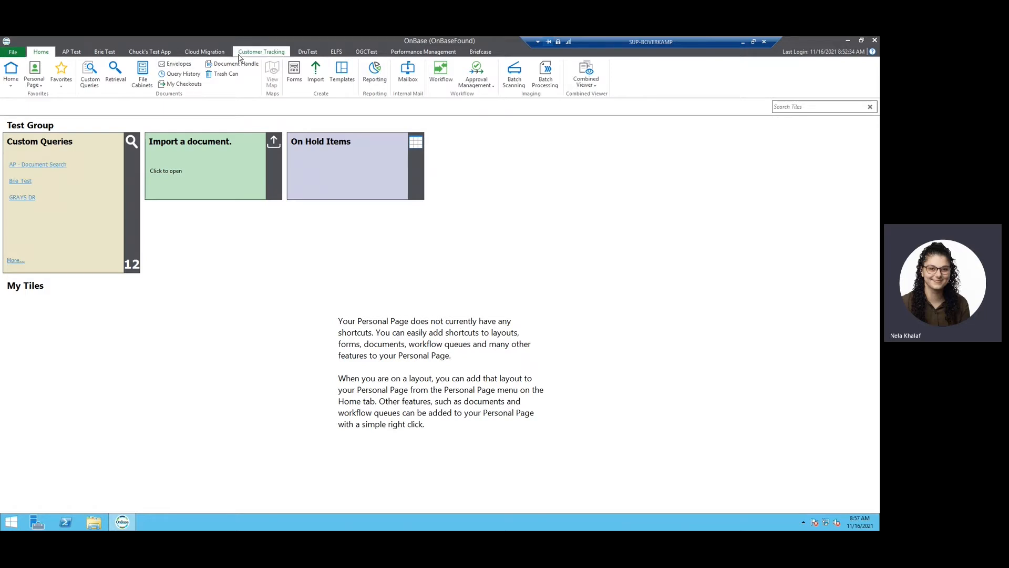
pyautogui.moveTo(294, 70)
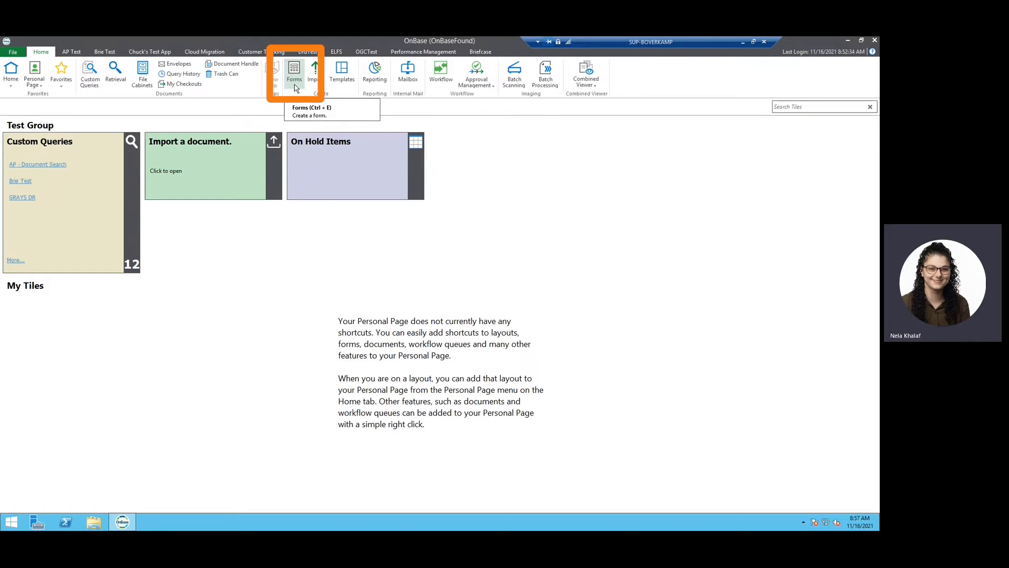
# - Add the Agenda Item Form from the Forms list to the Personal Page
pyautogui.click(293, 72)
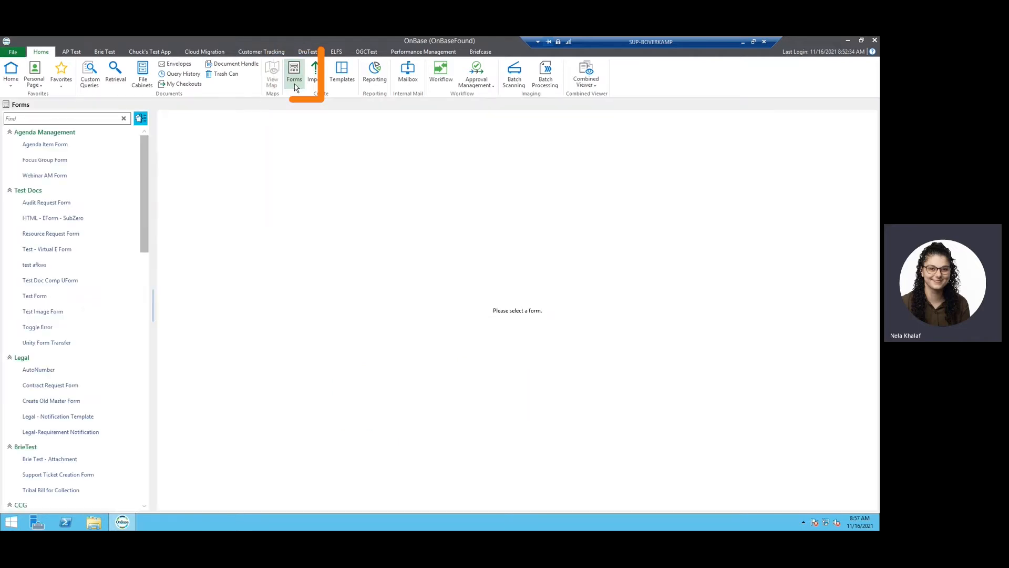
pyautogui.click(44, 160)
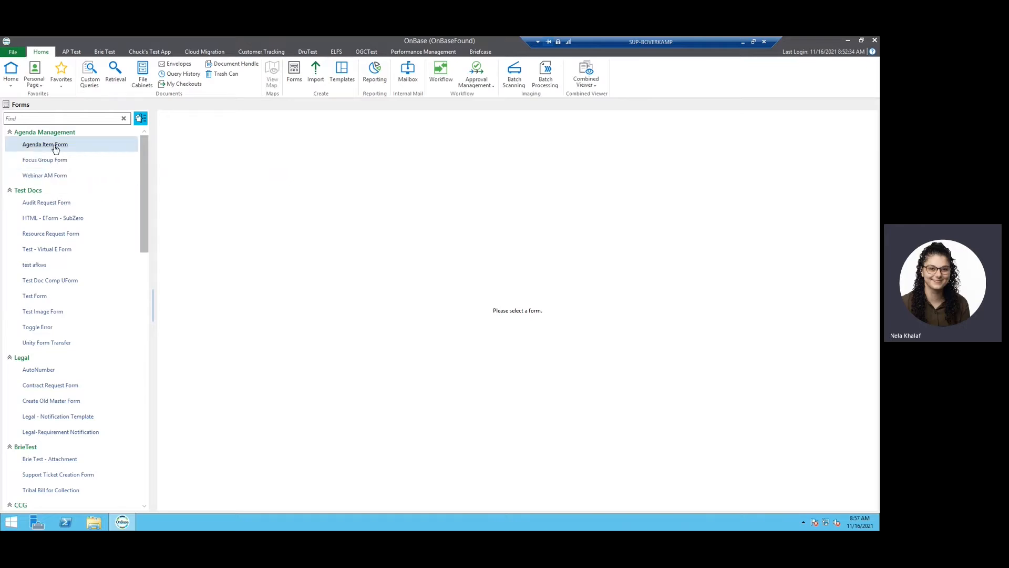
pyautogui.click(44, 144)
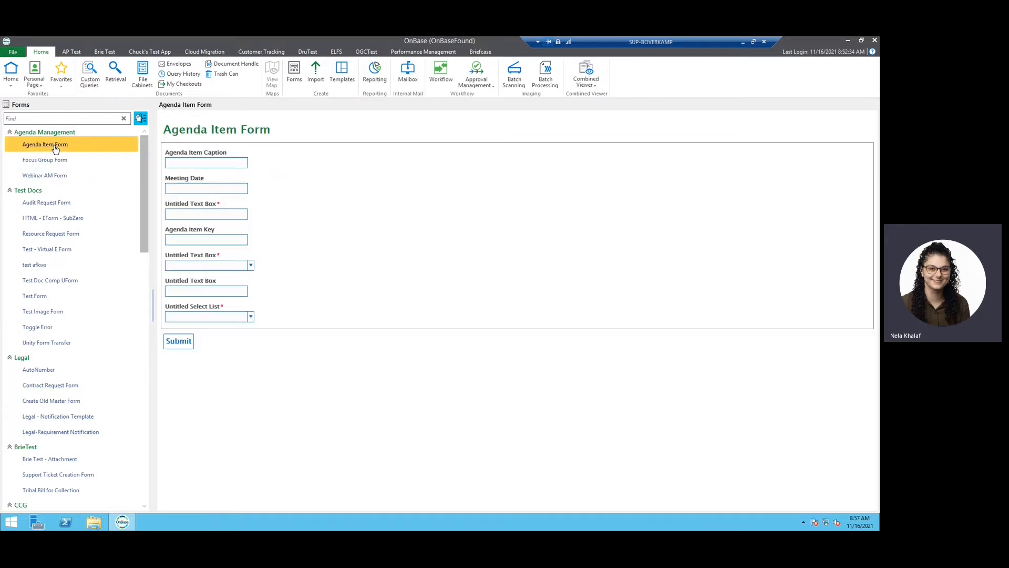
pyautogui.rightClick(45, 144)
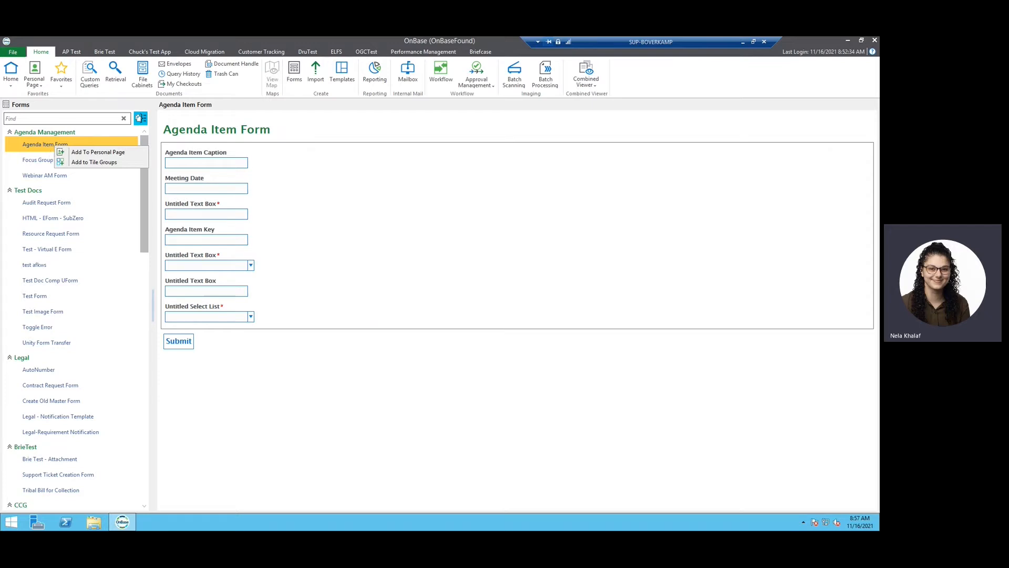
pyautogui.moveTo(98, 151)
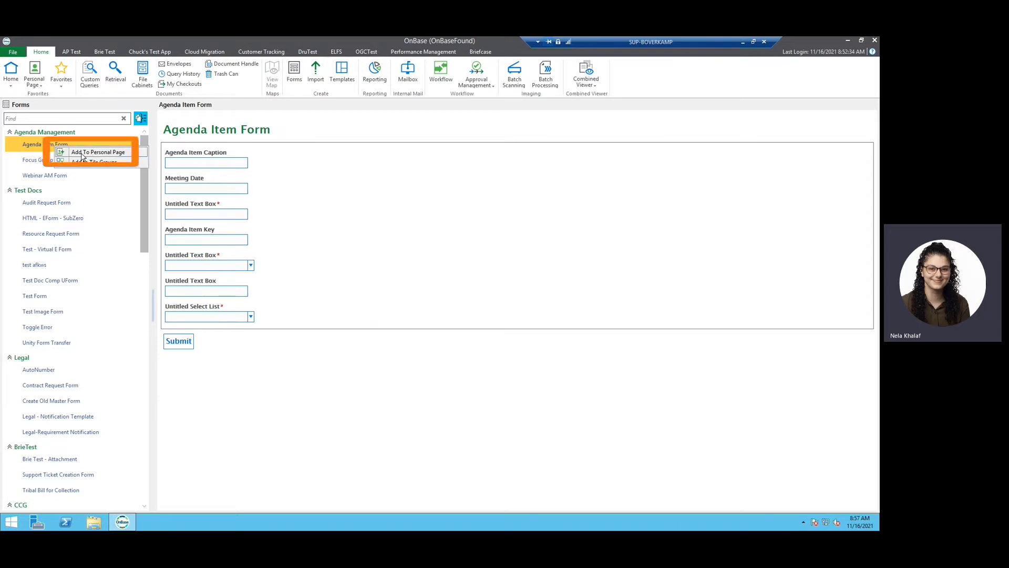
pyautogui.moveTo(112, 153)
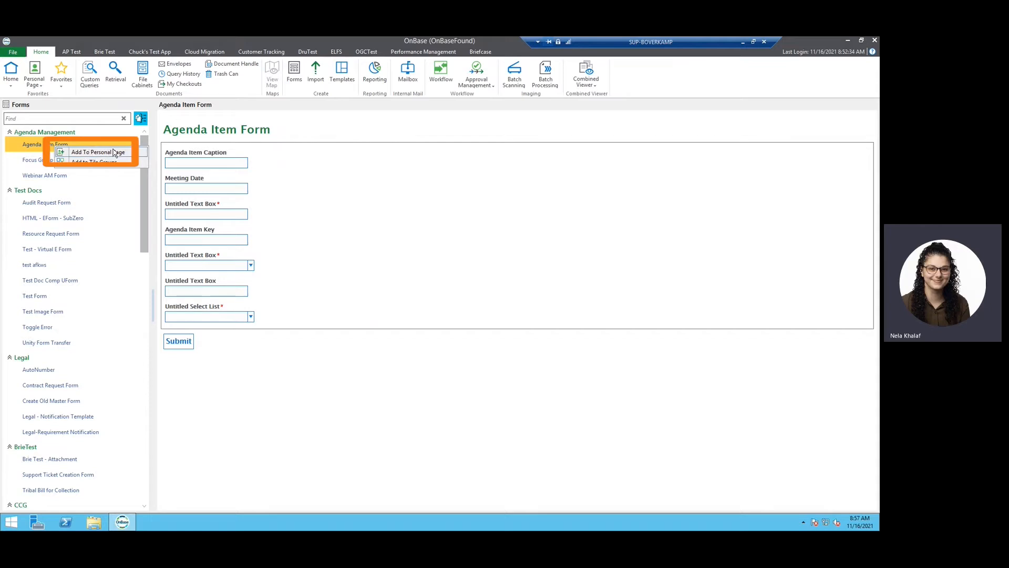
pyautogui.click(97, 152)
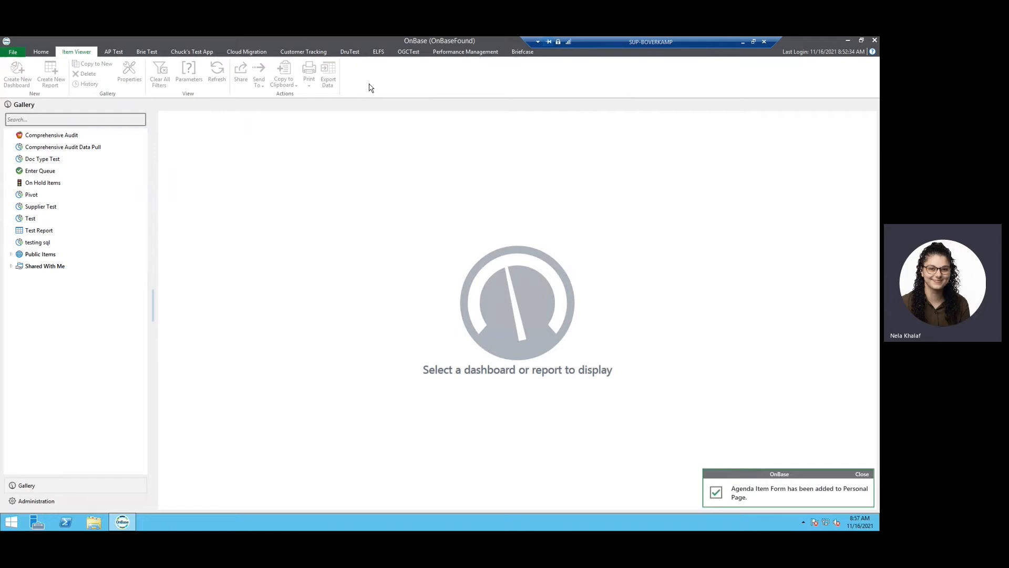
# - Send the Supplier Test dashboard from the gallery to the Personal Page, cancelling the Tile Group dialog
pyautogui.click(41, 206)
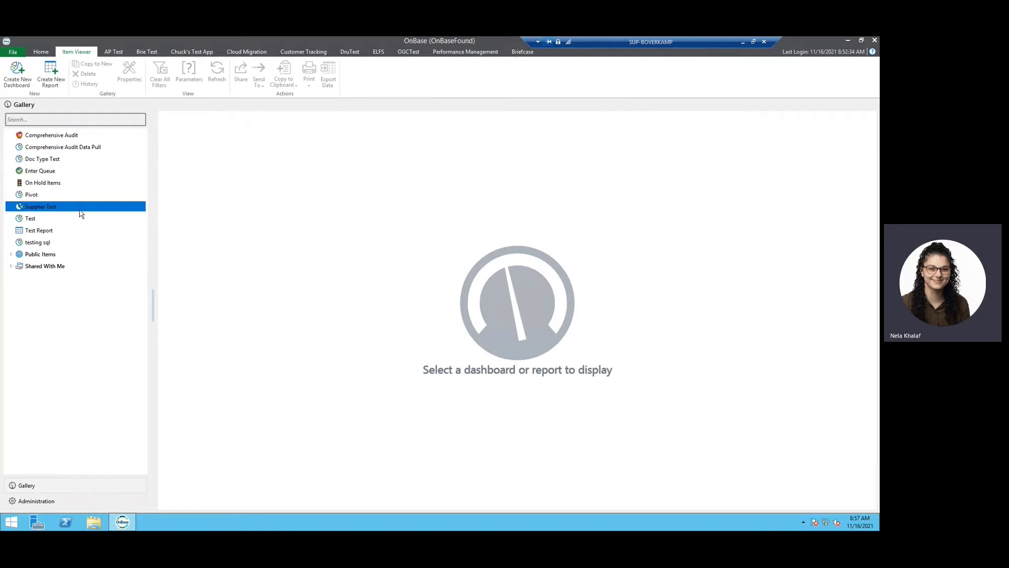
pyautogui.doubleClick(41, 206)
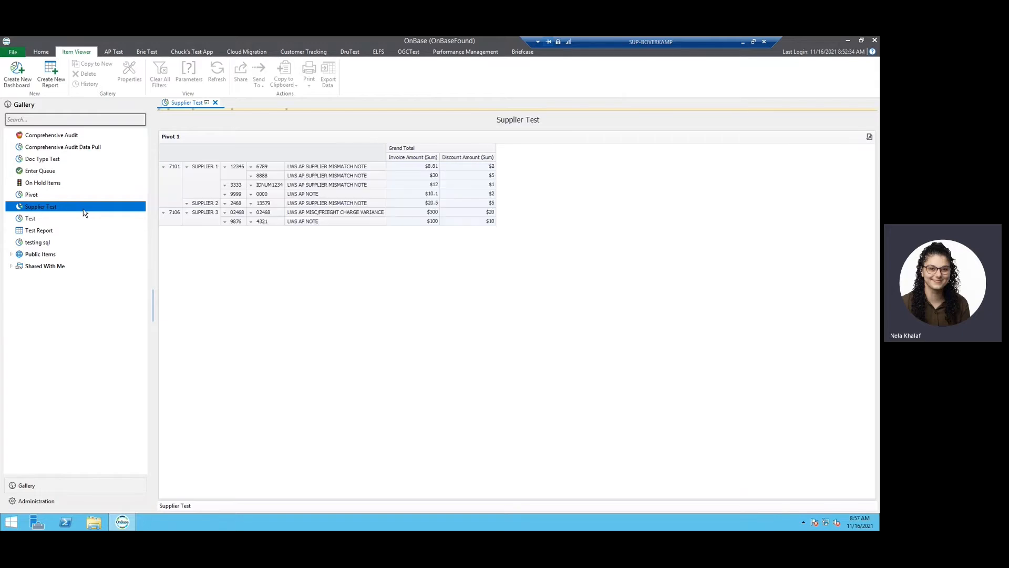
pyautogui.rightClick(41, 206)
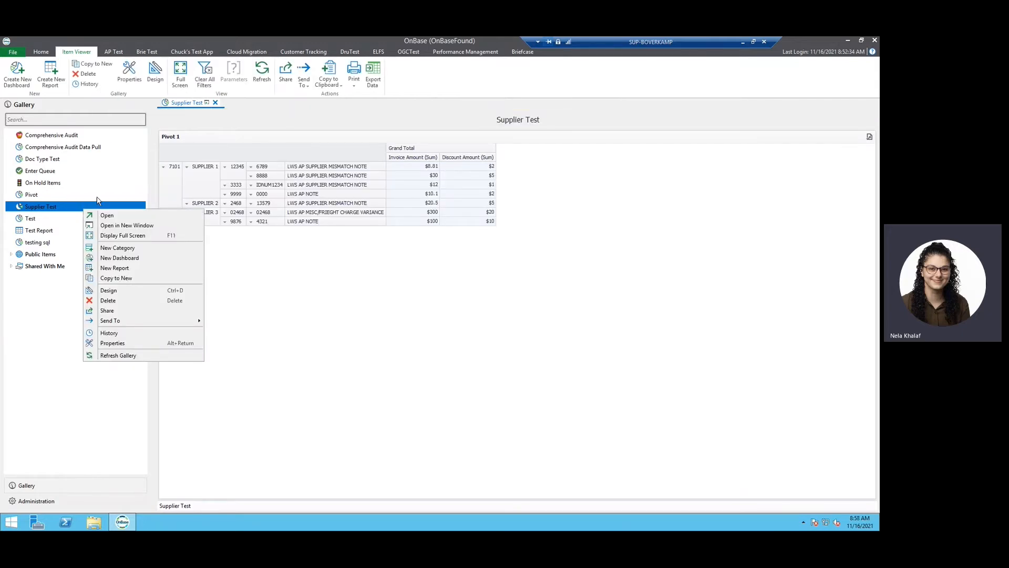
pyautogui.moveTo(110, 321)
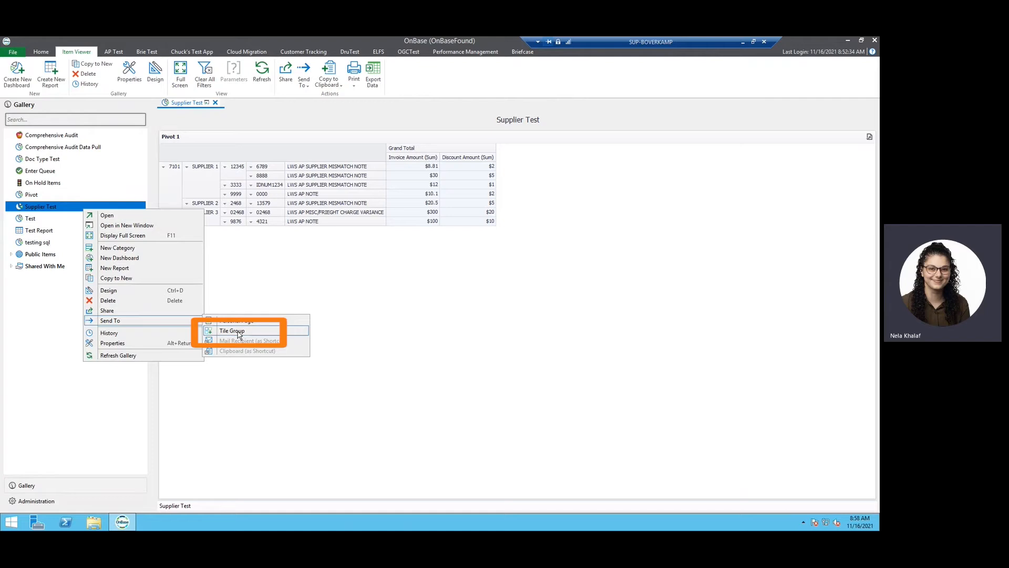
pyautogui.moveTo(242, 330)
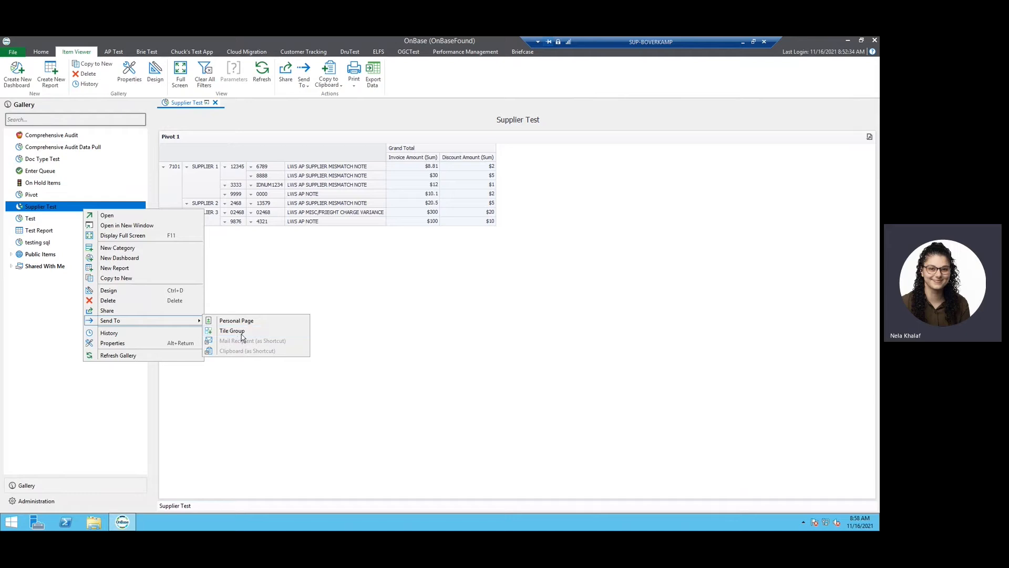
pyautogui.click(232, 331)
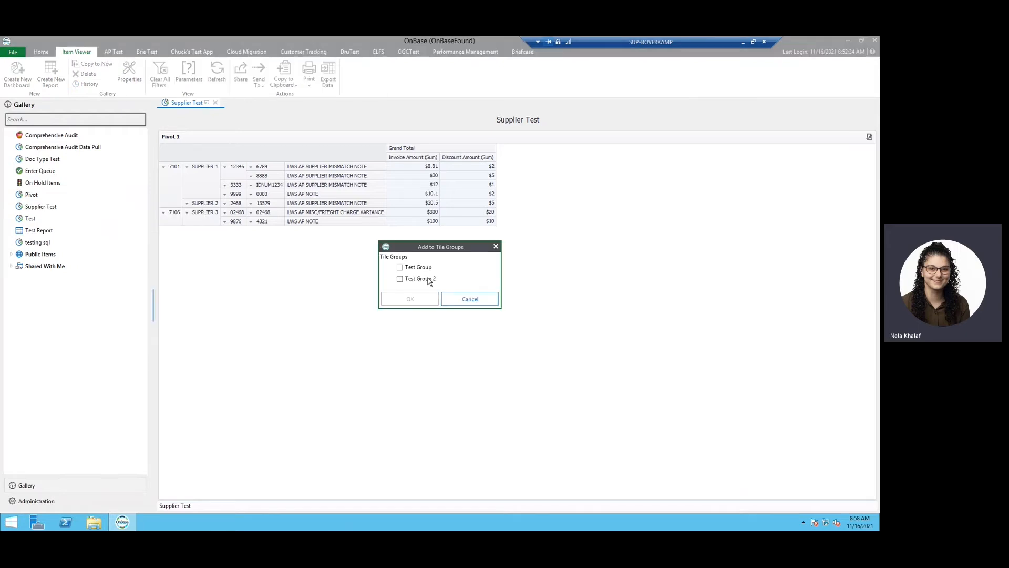
pyautogui.click(470, 299)
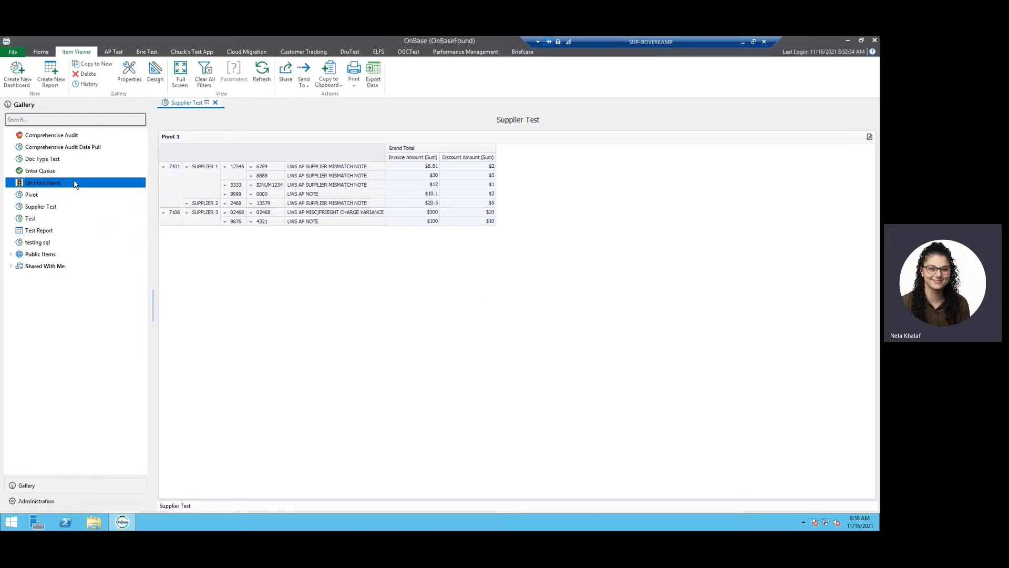
pyautogui.rightClick(43, 181)
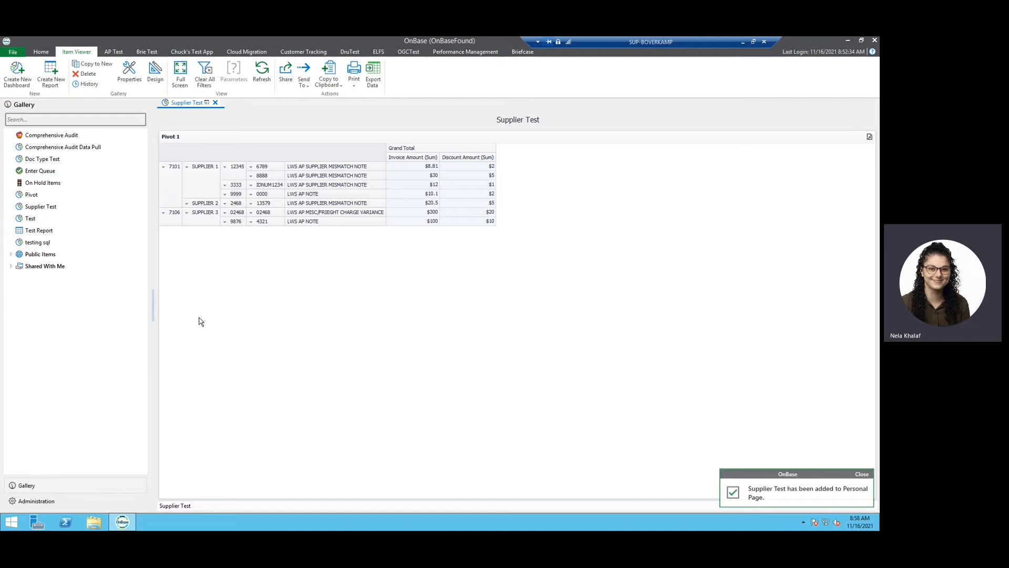
pyautogui.moveTo(93, 63)
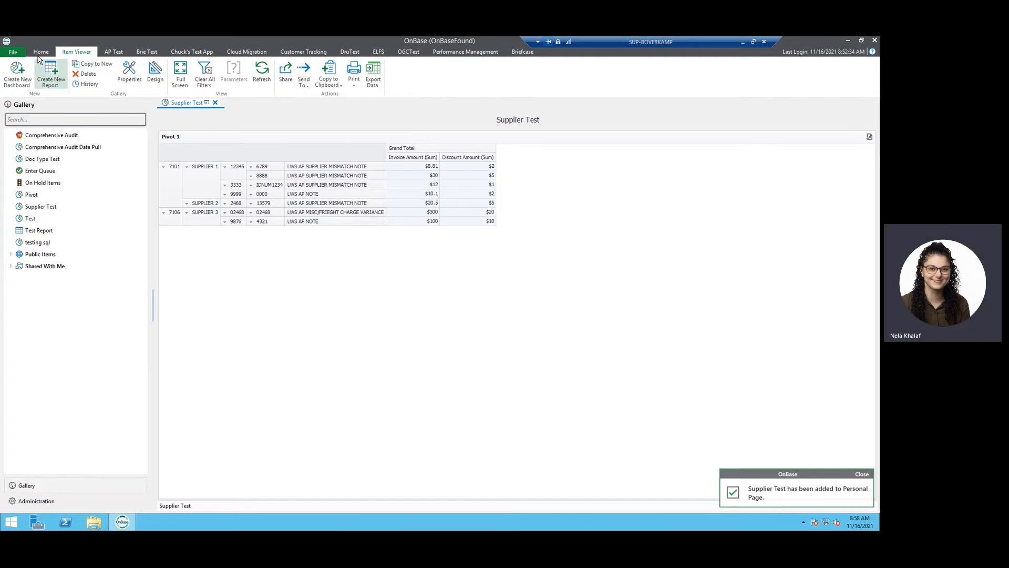
# - Launch Workflow and add its layout to the Personal Page
pyautogui.click(41, 52)
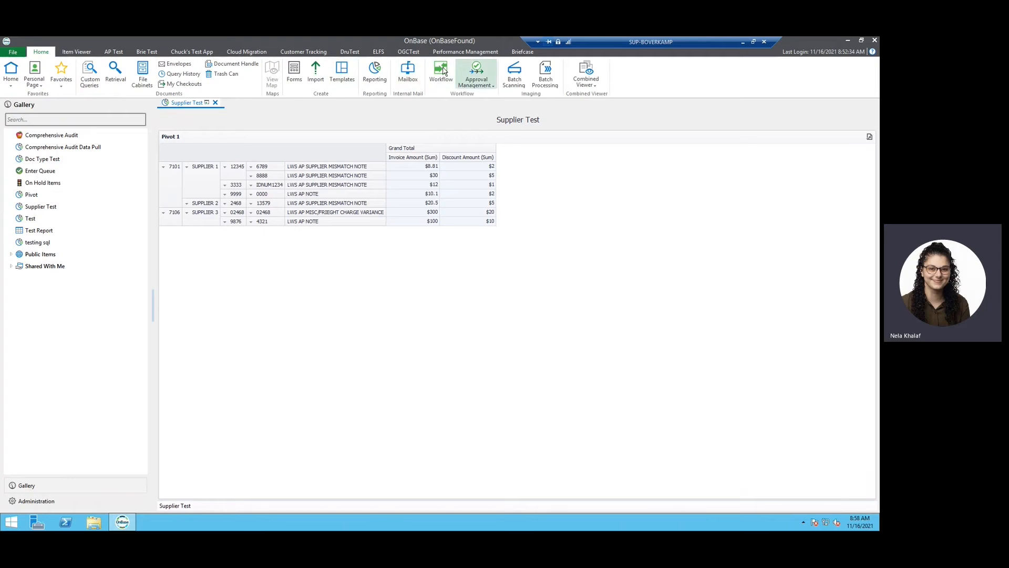
pyautogui.click(440, 73)
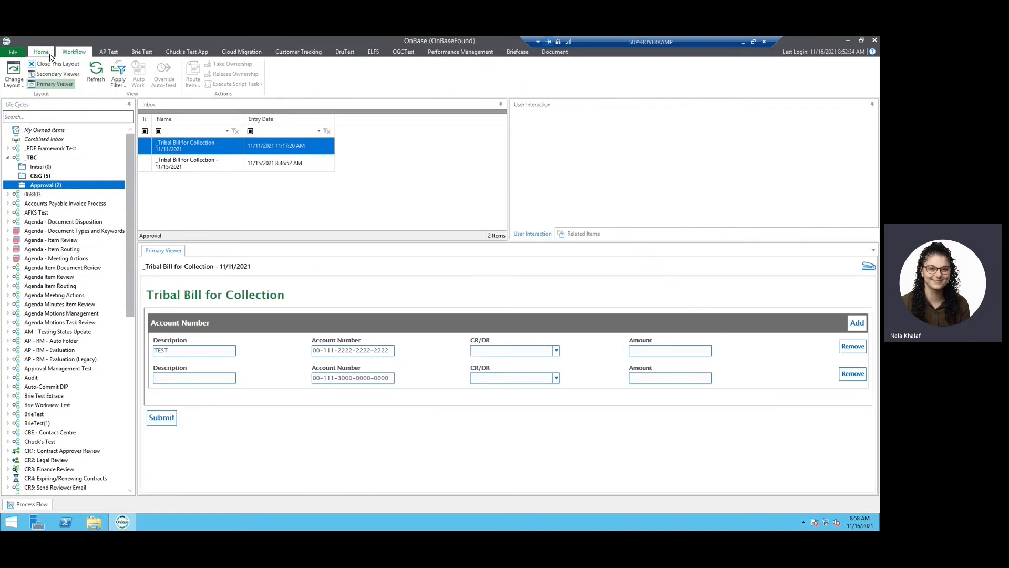
pyautogui.click(41, 52)
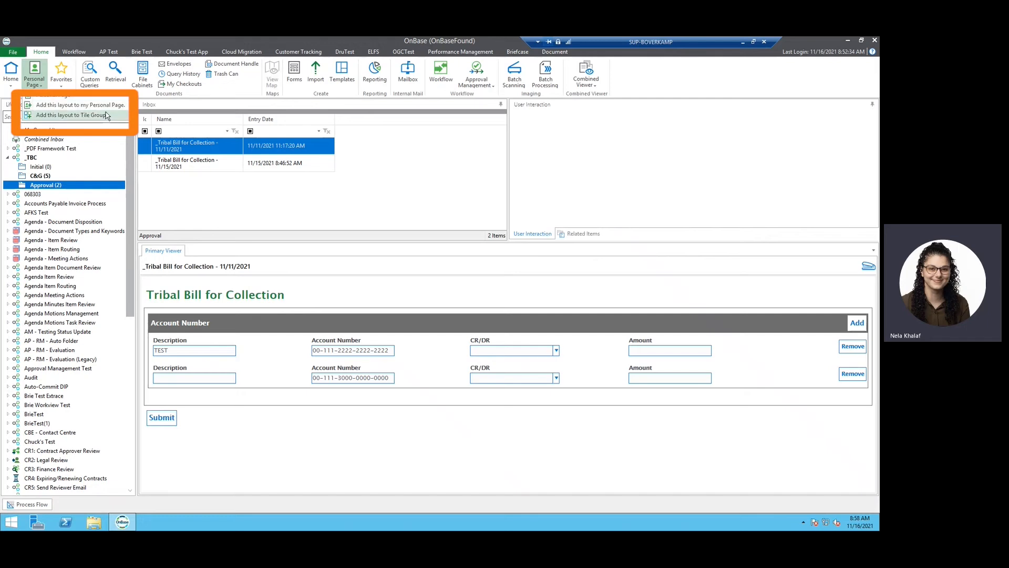
pyautogui.click(80, 104)
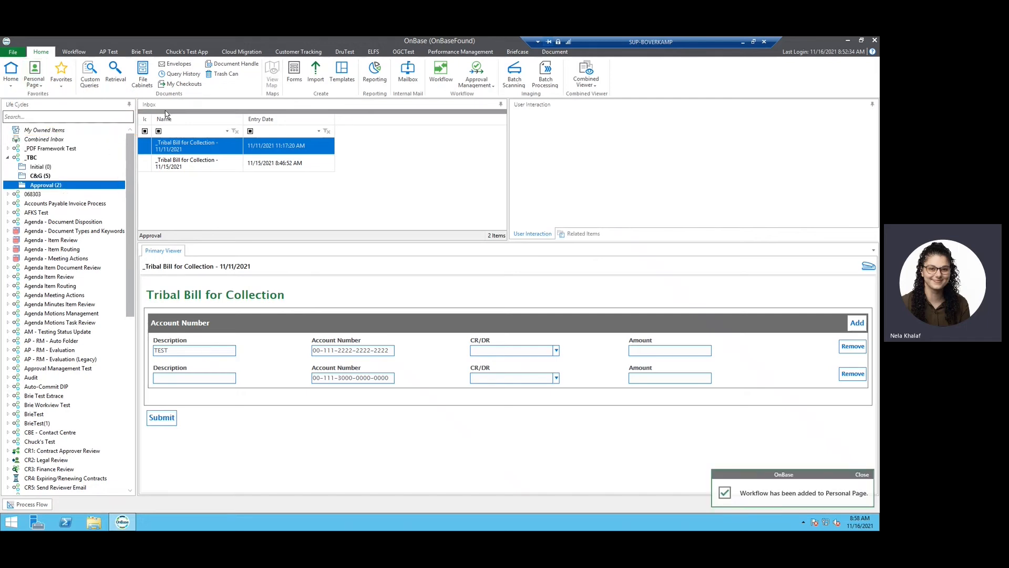
pyautogui.moveTo(33, 70)
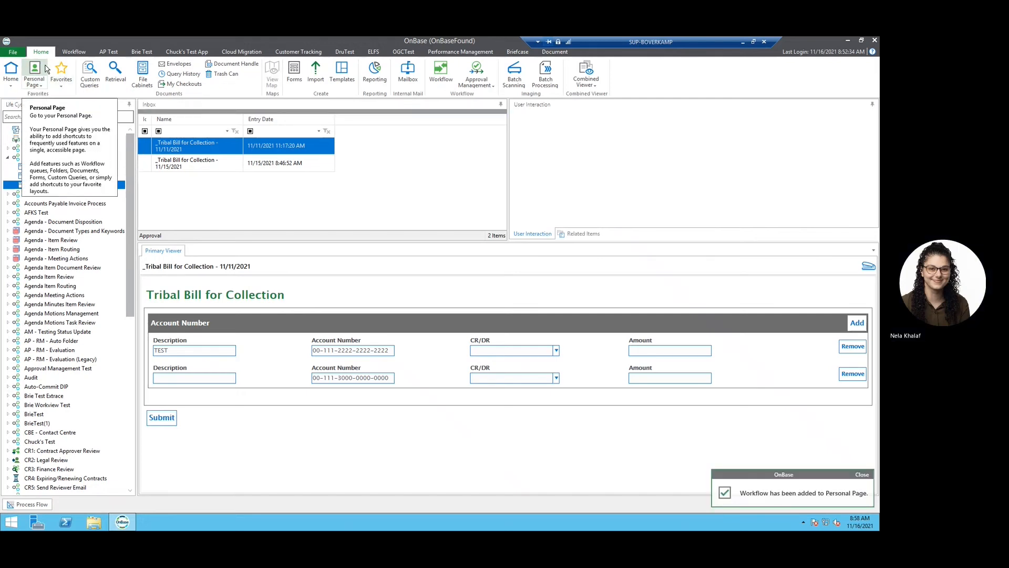
# - On the Personal Page, recolour the Agenda Item Form tile purple via its settings
pyautogui.click(34, 72)
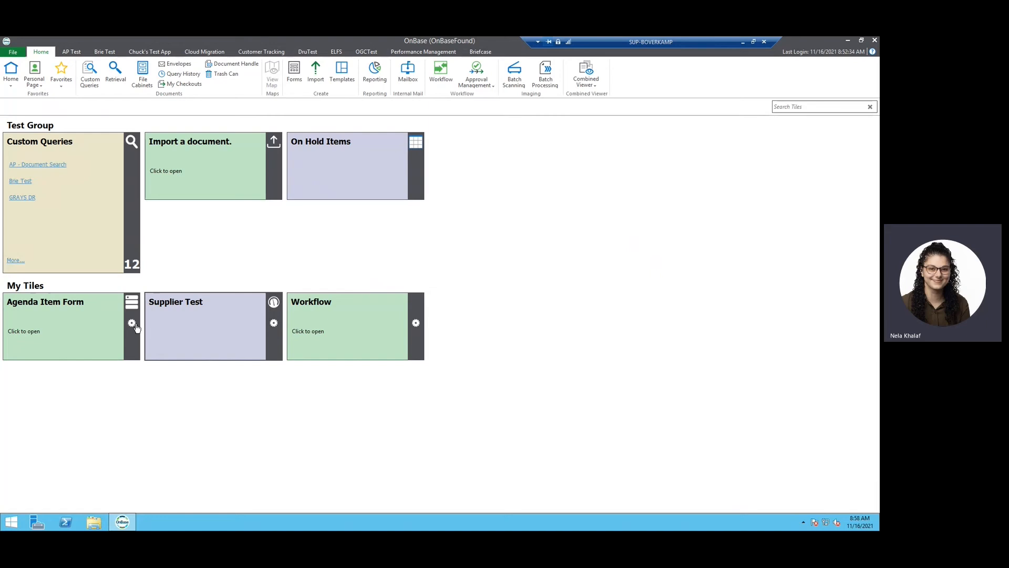
pyautogui.click(131, 322)
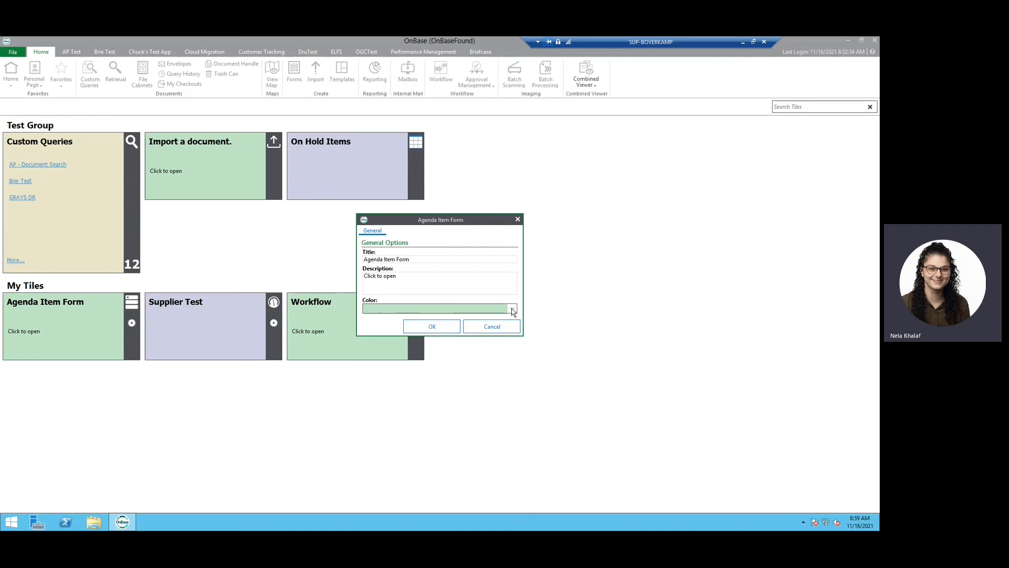
pyautogui.click(512, 309)
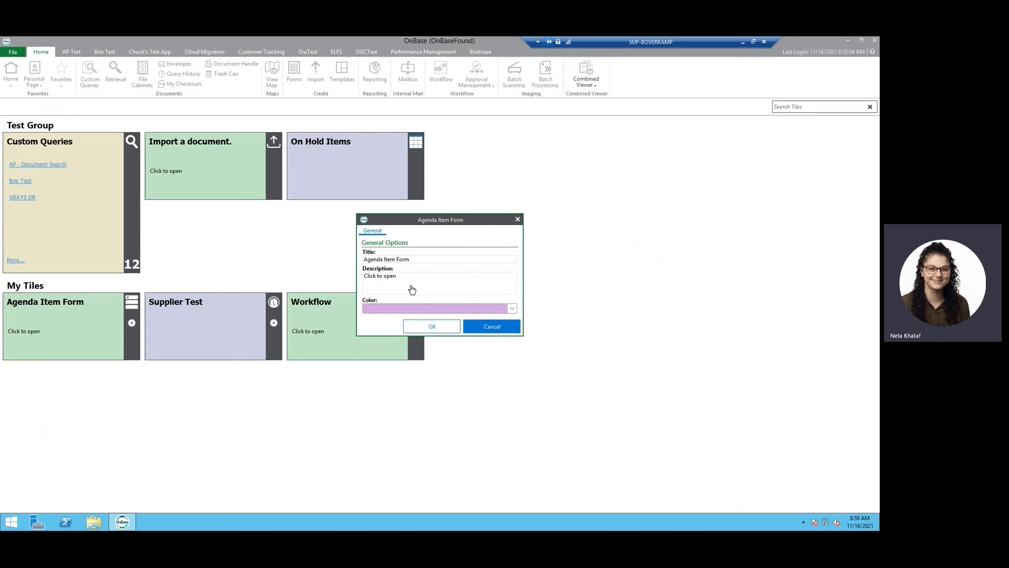
pyautogui.click(432, 326)
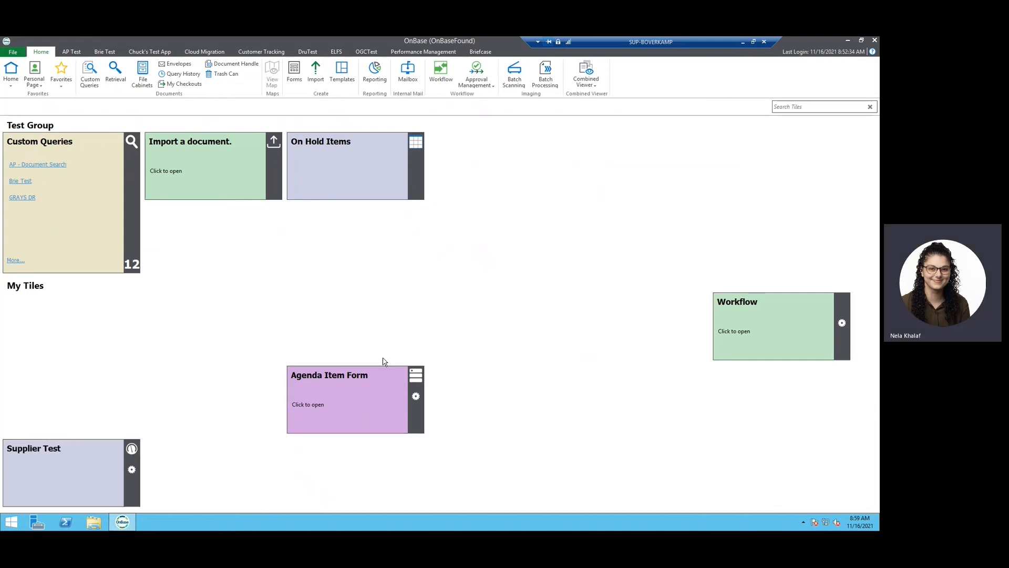
pyautogui.moveTo(233, 354)
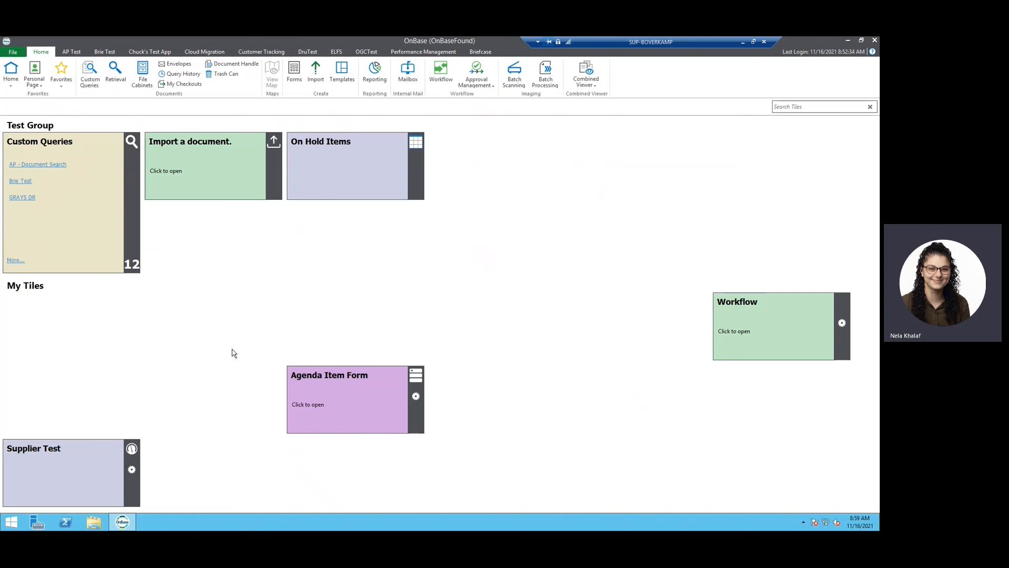